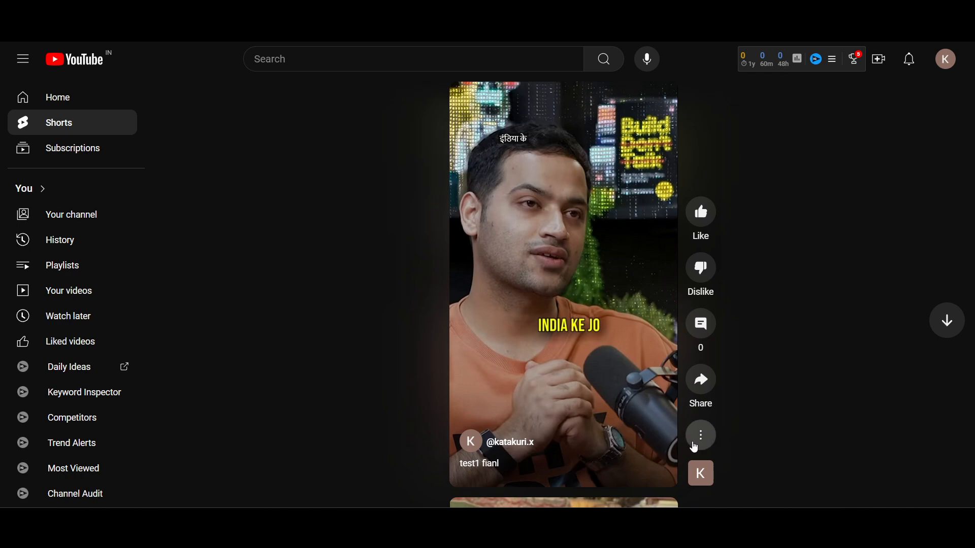
{"action": "mouse_move", "coordinate": [700, 267]}
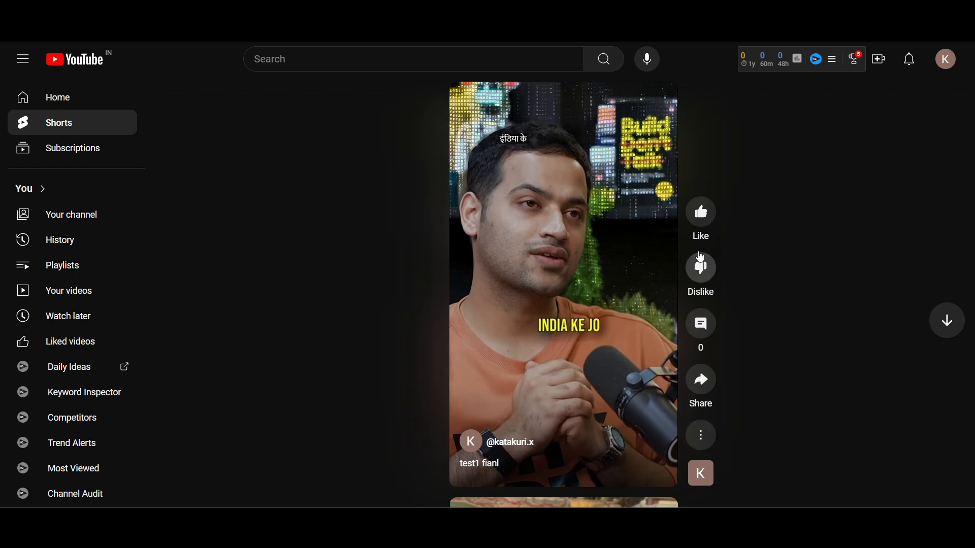
{"action": "mouse_move", "coordinate": [734, 444]}
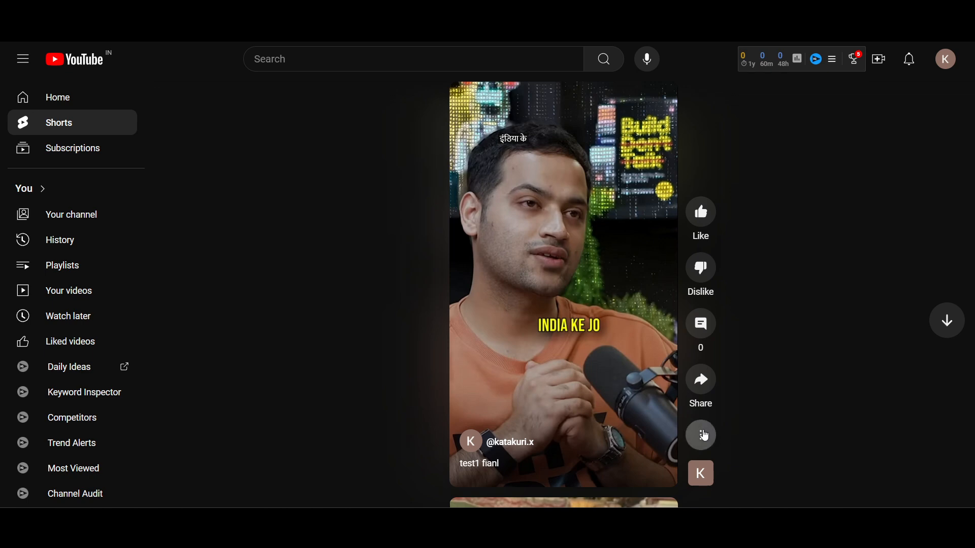
Step: Bring up the more-actions menu for the playing Short "test1 fianl"
{"action": "left_click", "coordinate": [700, 435]}
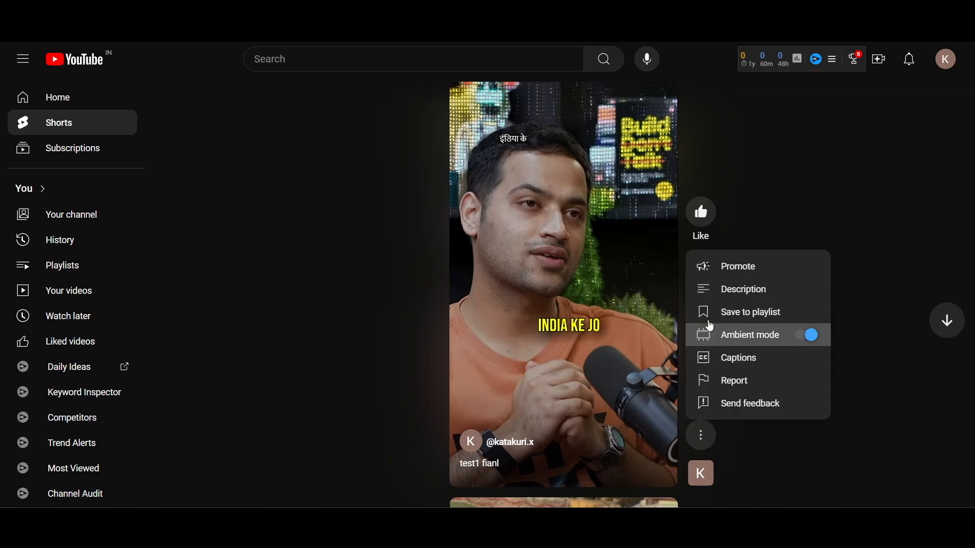
{"action": "mouse_move", "coordinate": [741, 290]}
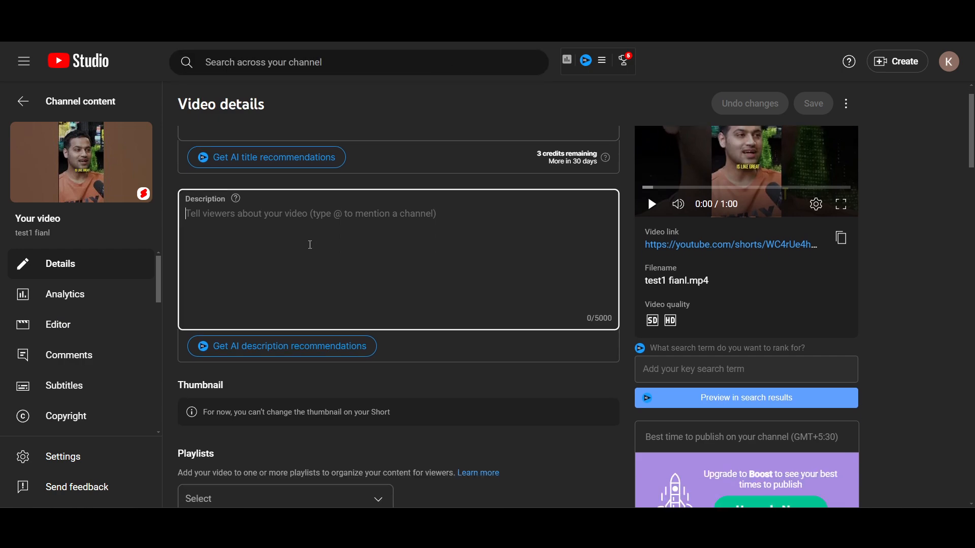
{"action": "type", "text": "www.y"}
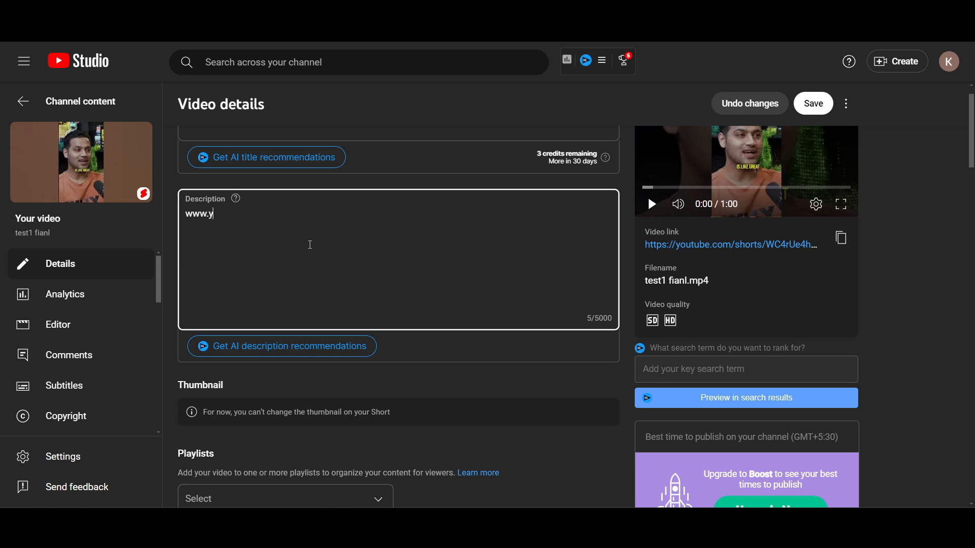
{"action": "type", "text": "outube.co"}
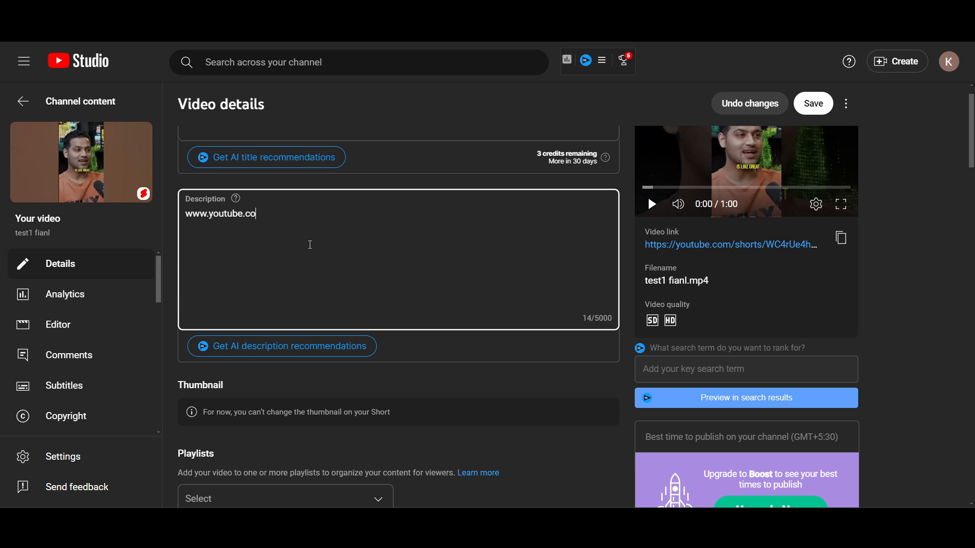
{"action": "type", "text": "m"}
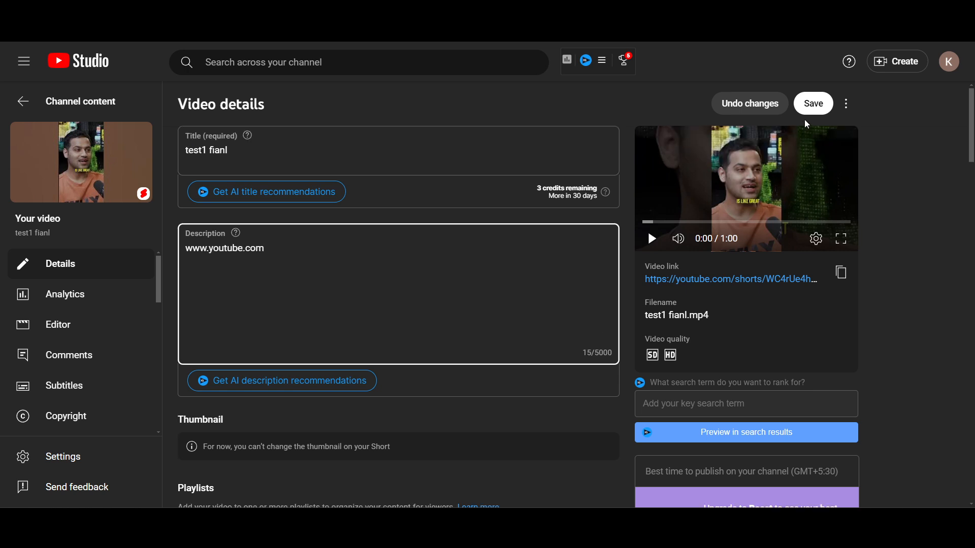
{"action": "left_click", "coordinate": [812, 103]}
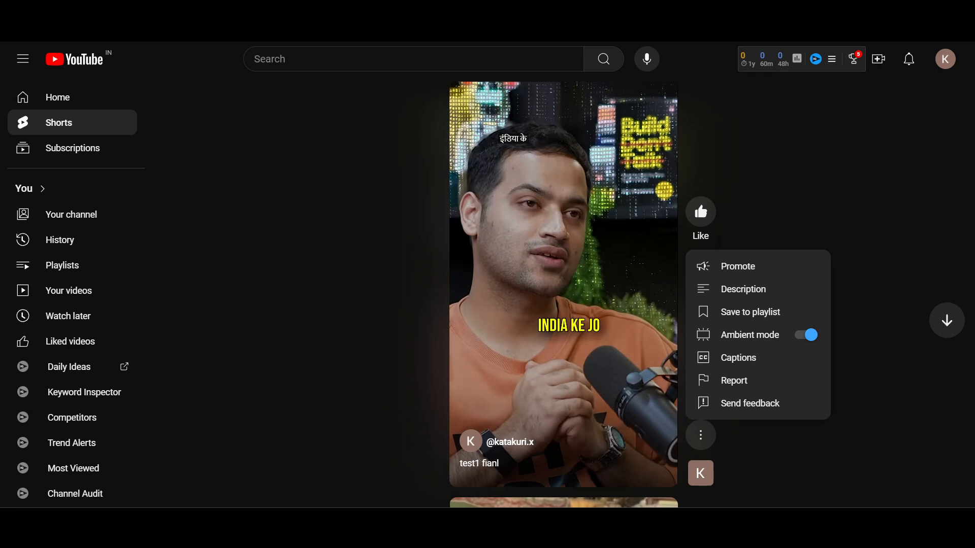
{"action": "left_click", "coordinate": [700, 435]}
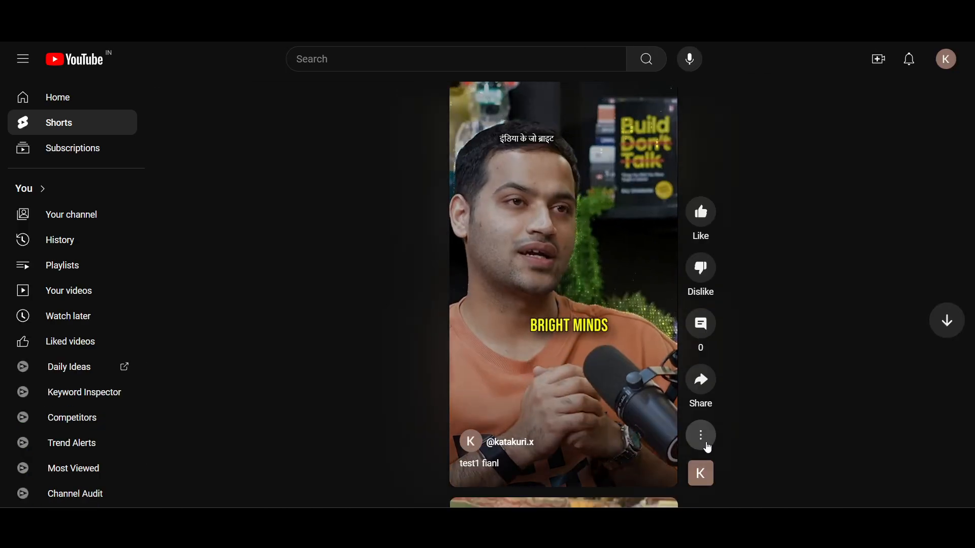
{"action": "left_click", "coordinate": [700, 434]}
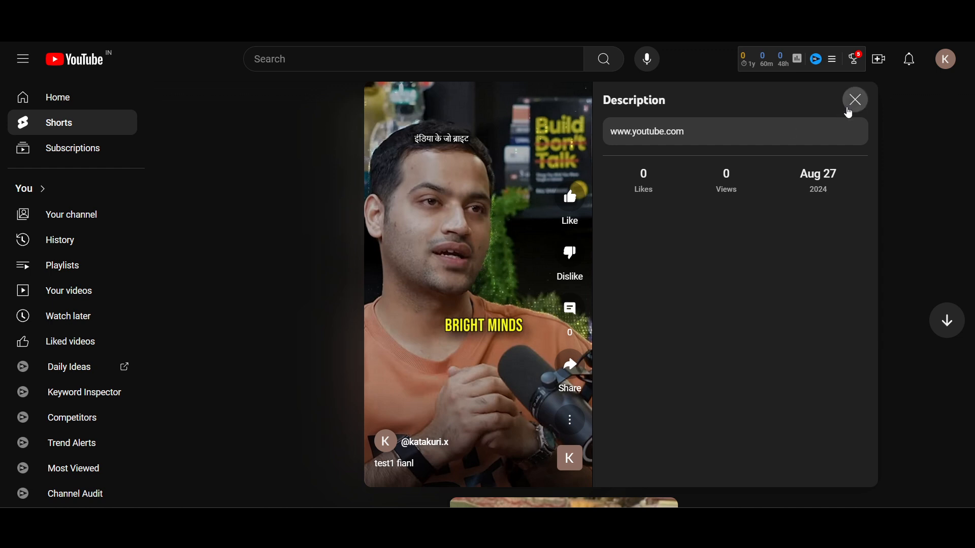
{"action": "left_click", "coordinate": [855, 100]}
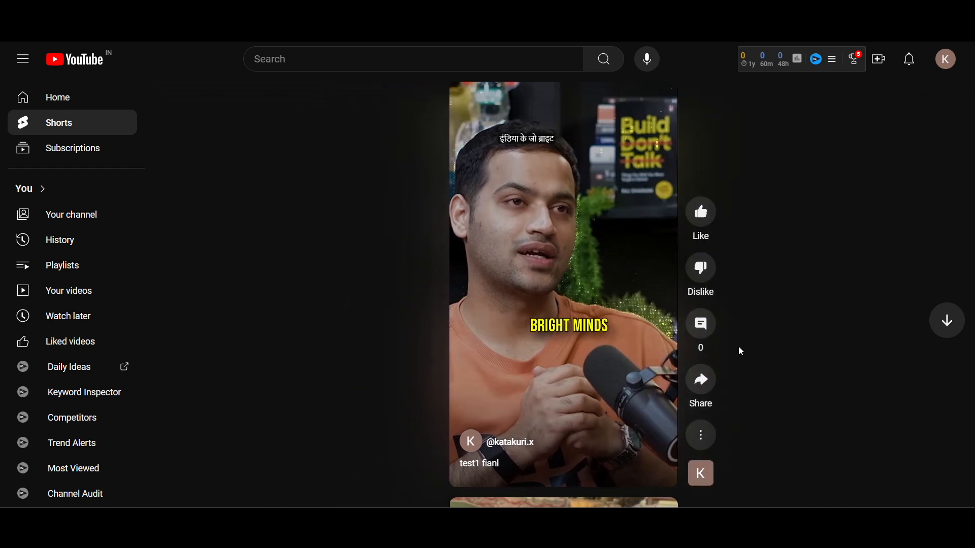
{"action": "mouse_move", "coordinate": [699, 434]}
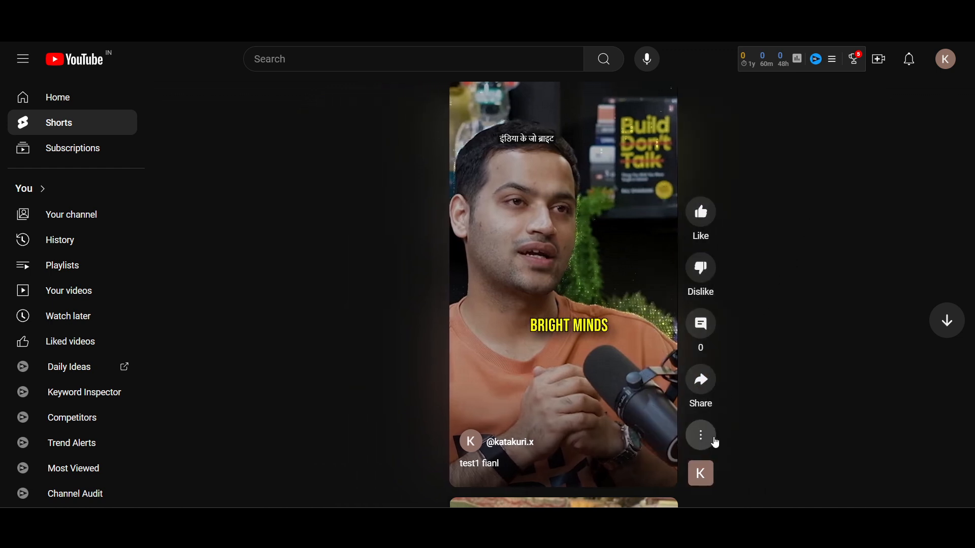
Step: Show and dismiss the Short's actions menu once more
{"action": "left_click", "coordinate": [699, 436]}
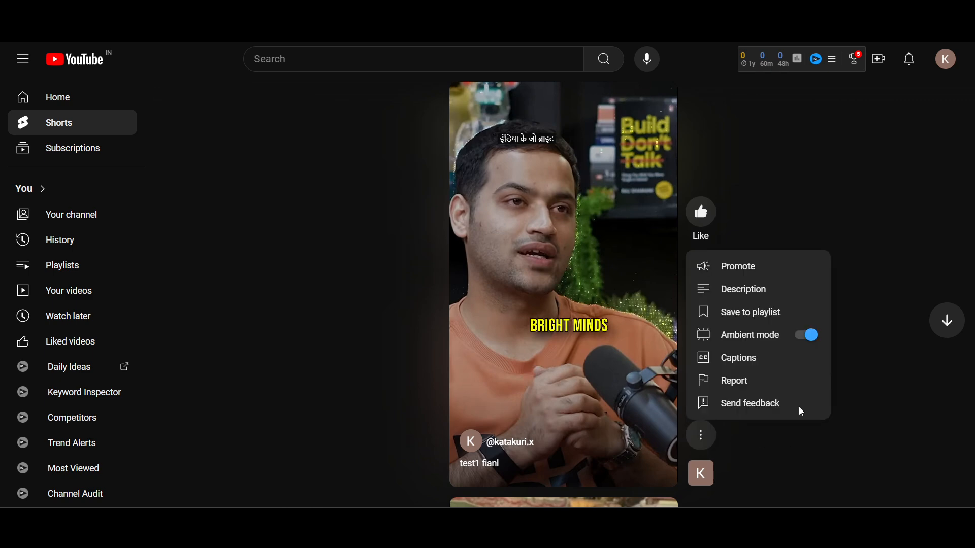
{"action": "left_click", "coordinate": [876, 446]}
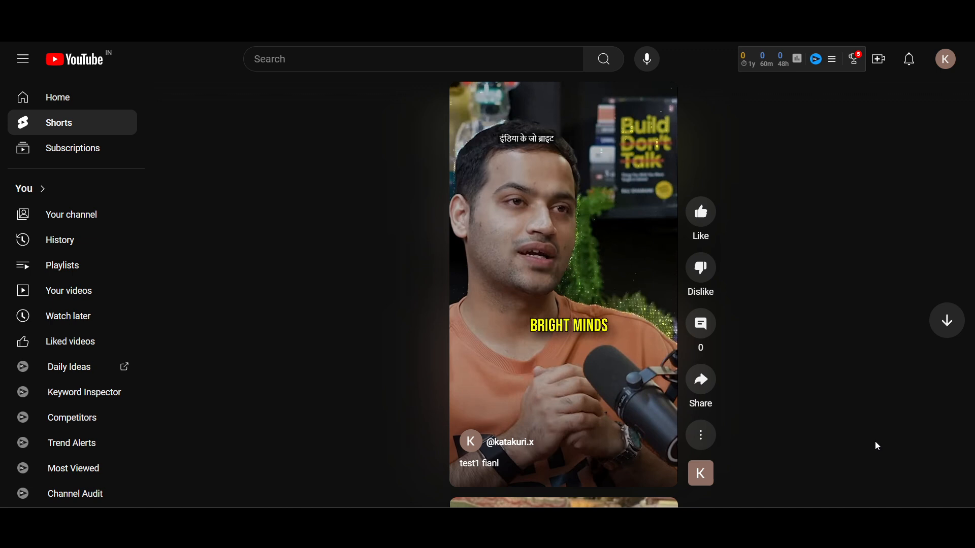
{"action": "mouse_move", "coordinate": [390, 361]}
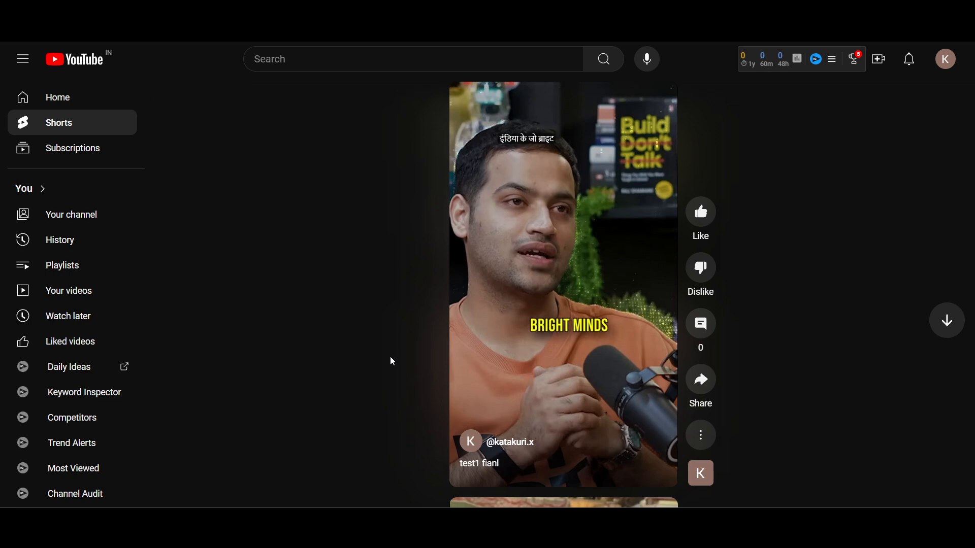
Step: Post the comment "awdawda" under the Short
{"action": "left_click", "coordinate": [699, 323]}
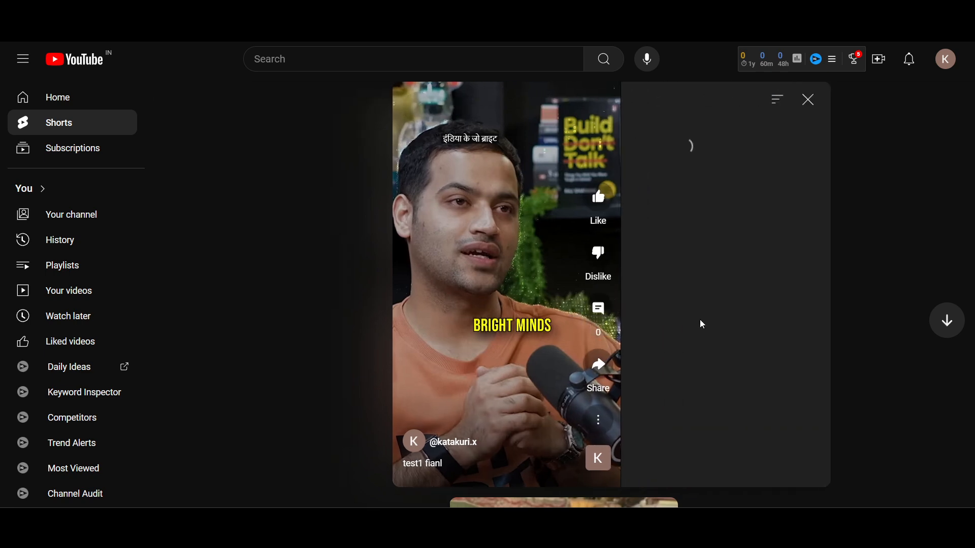
{"action": "left_click", "coordinate": [597, 309]}
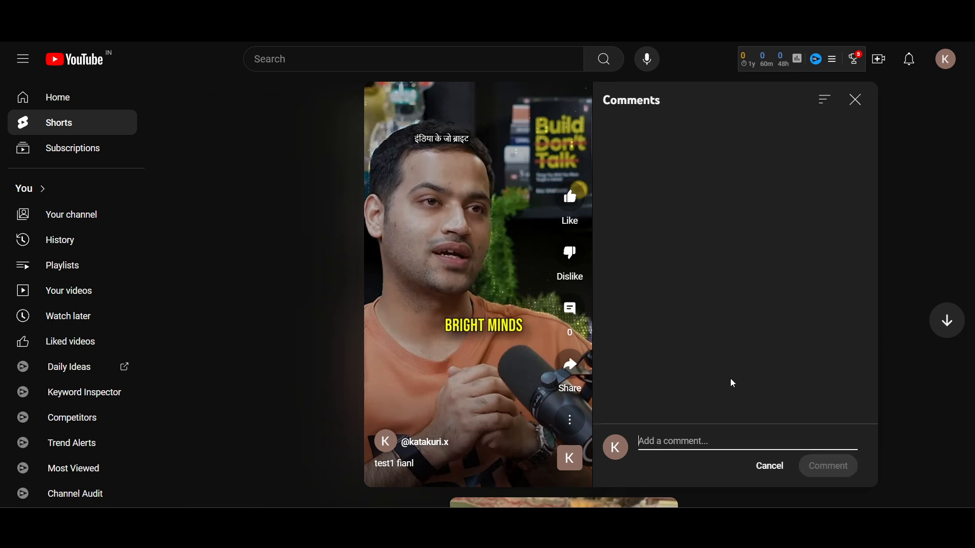
{"action": "mouse_move", "coordinate": [747, 355]}
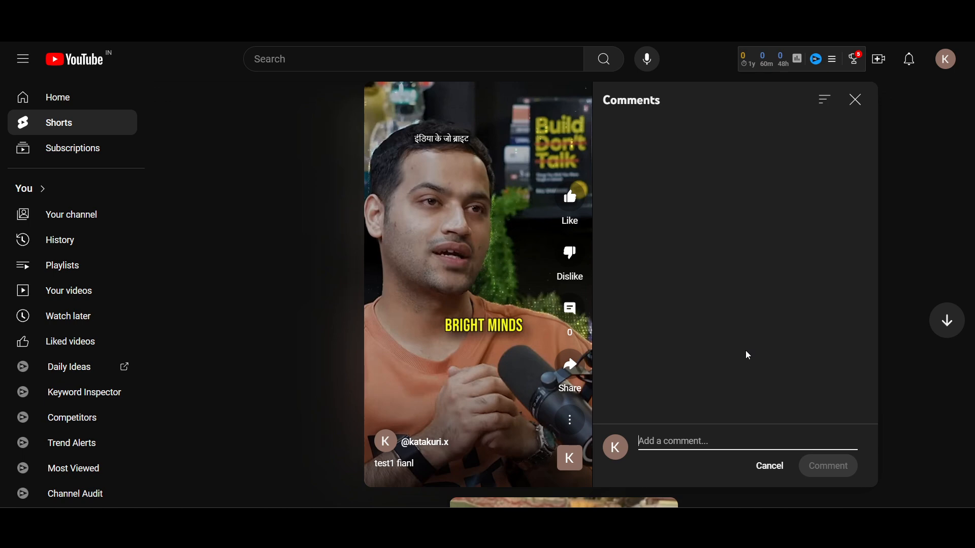
{"action": "mouse_move", "coordinate": [670, 440]}
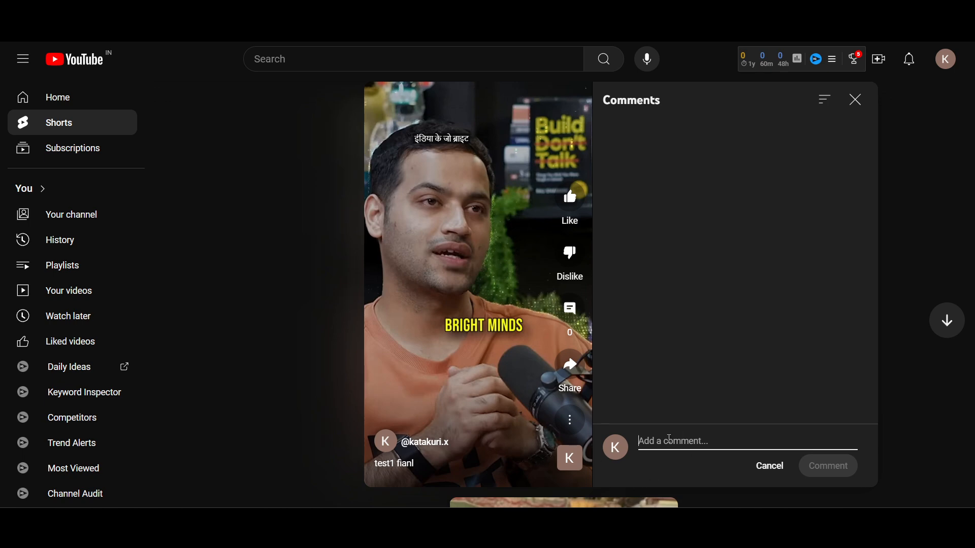
{"action": "type", "text": "awdawda"}
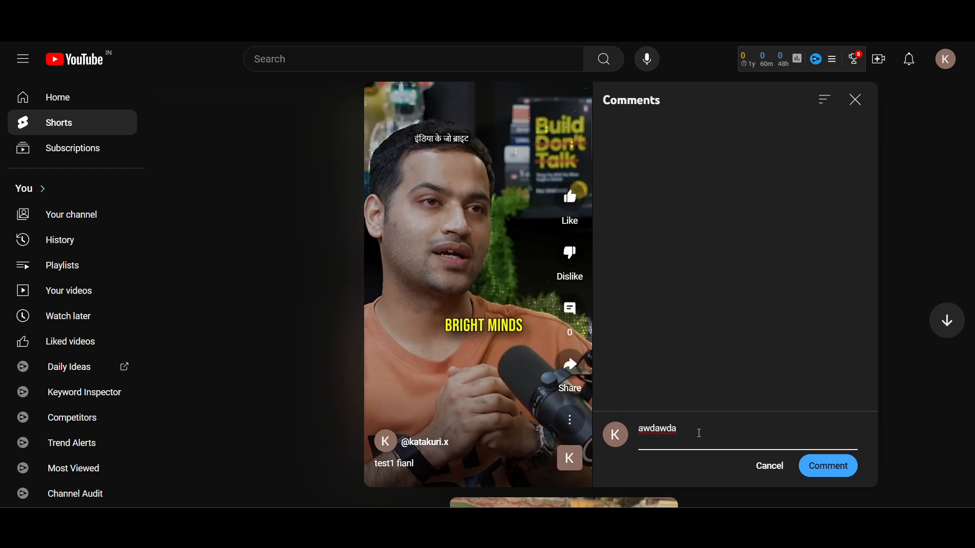
{"action": "left_click", "coordinate": [827, 466]}
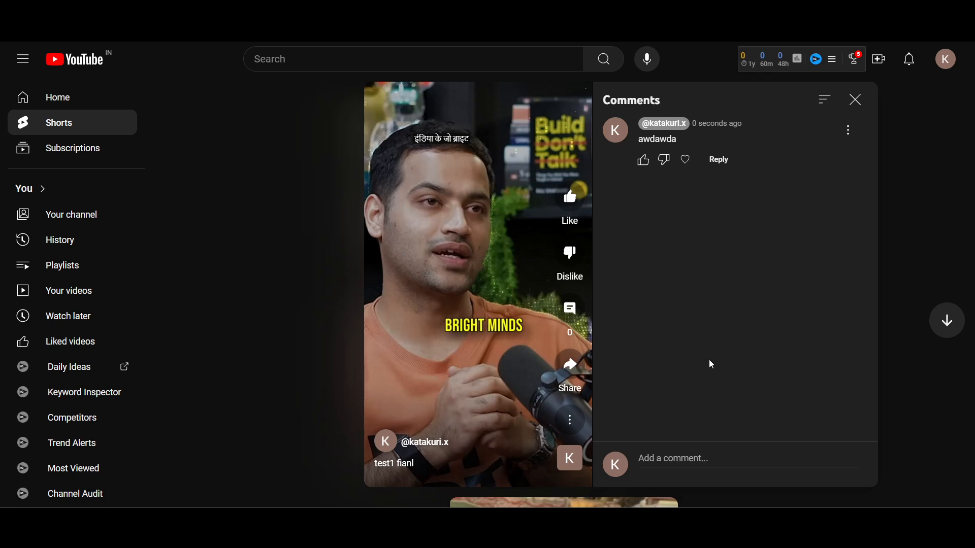
Step: Attempt to pin the comment and cancel the Get advanced features verification prompt
{"action": "left_click", "coordinate": [847, 130]}
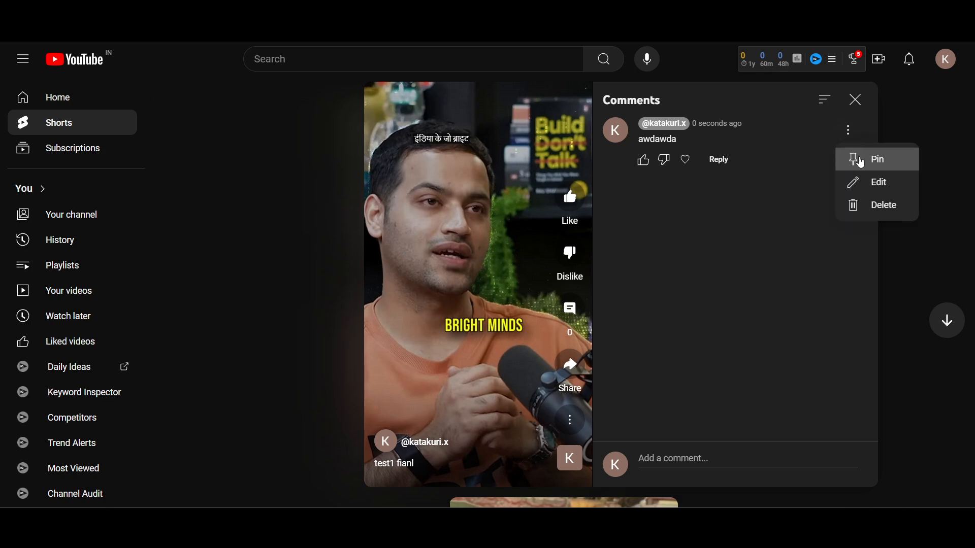
{"action": "left_click", "coordinate": [877, 160]}
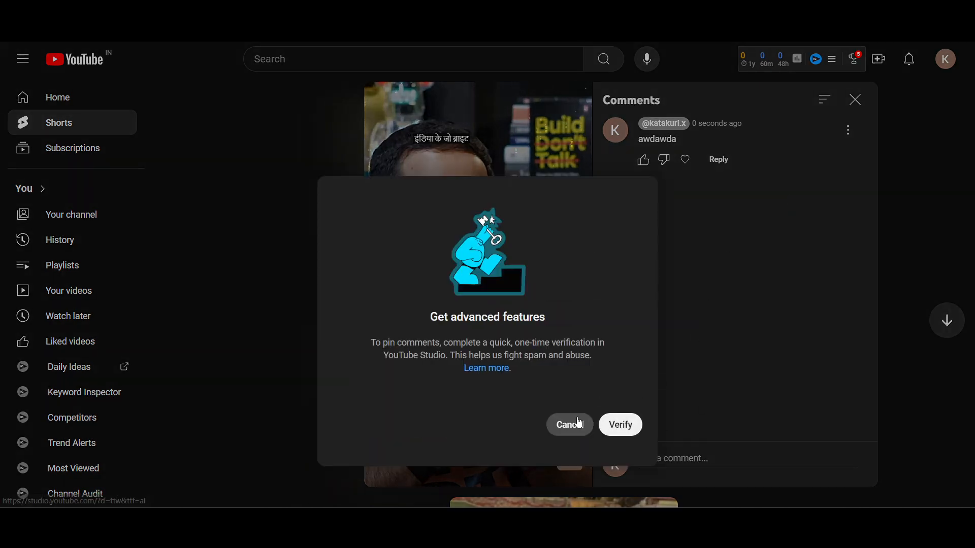
{"action": "left_click", "coordinate": [567, 424]}
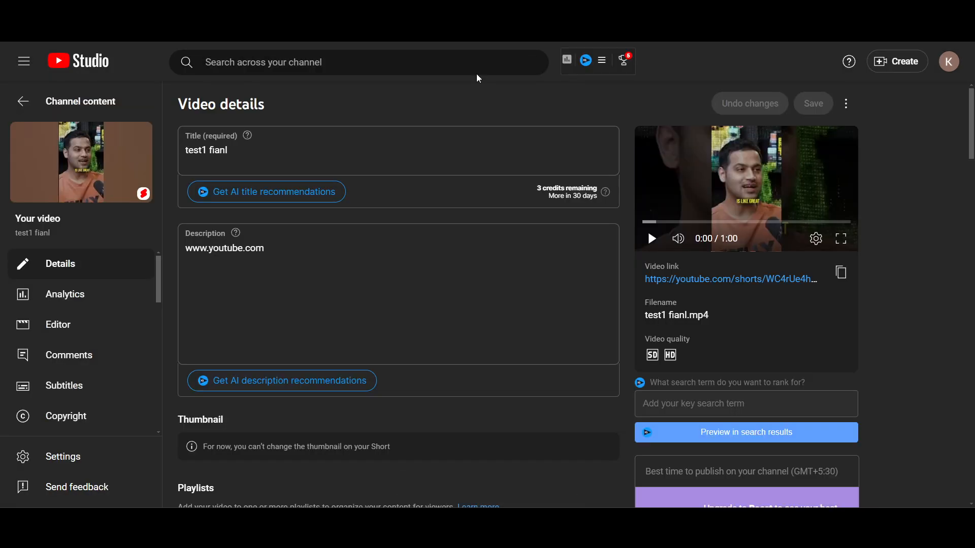
{"action": "left_click", "coordinate": [403, 275]}
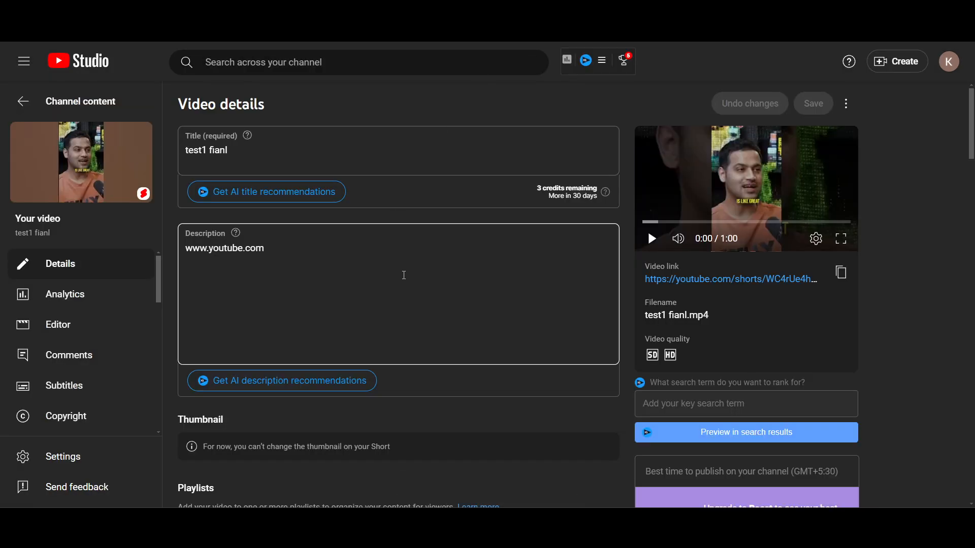